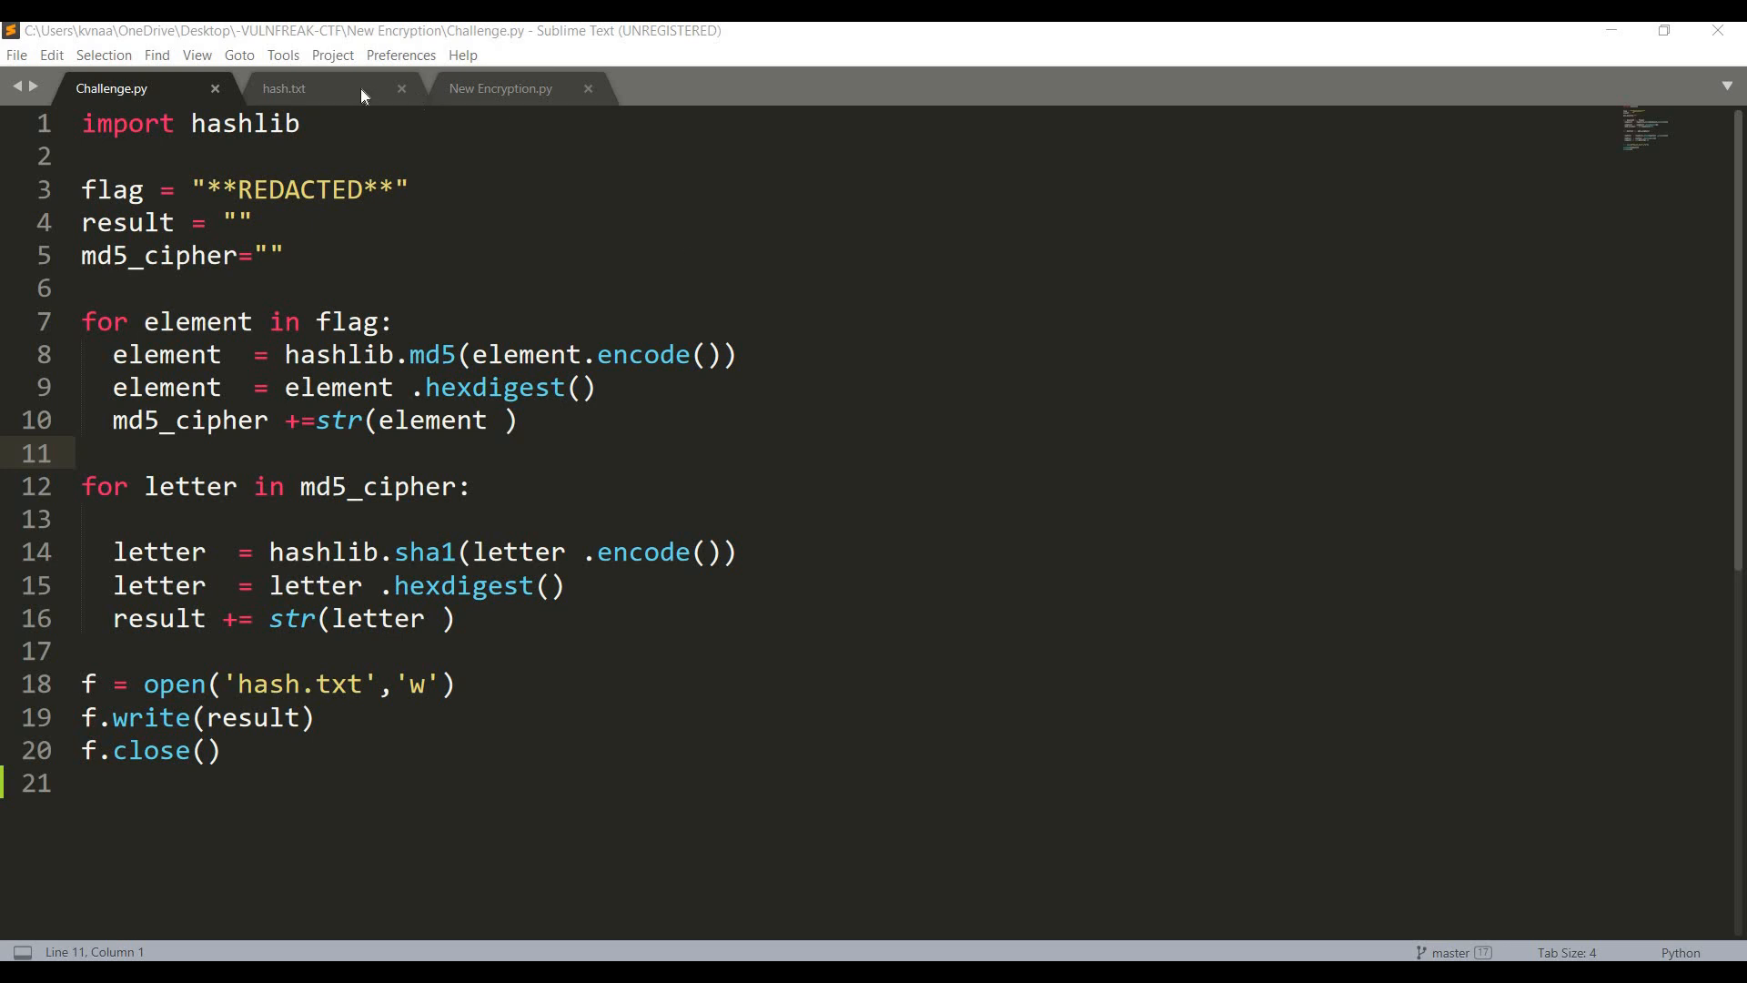
click(284, 88)
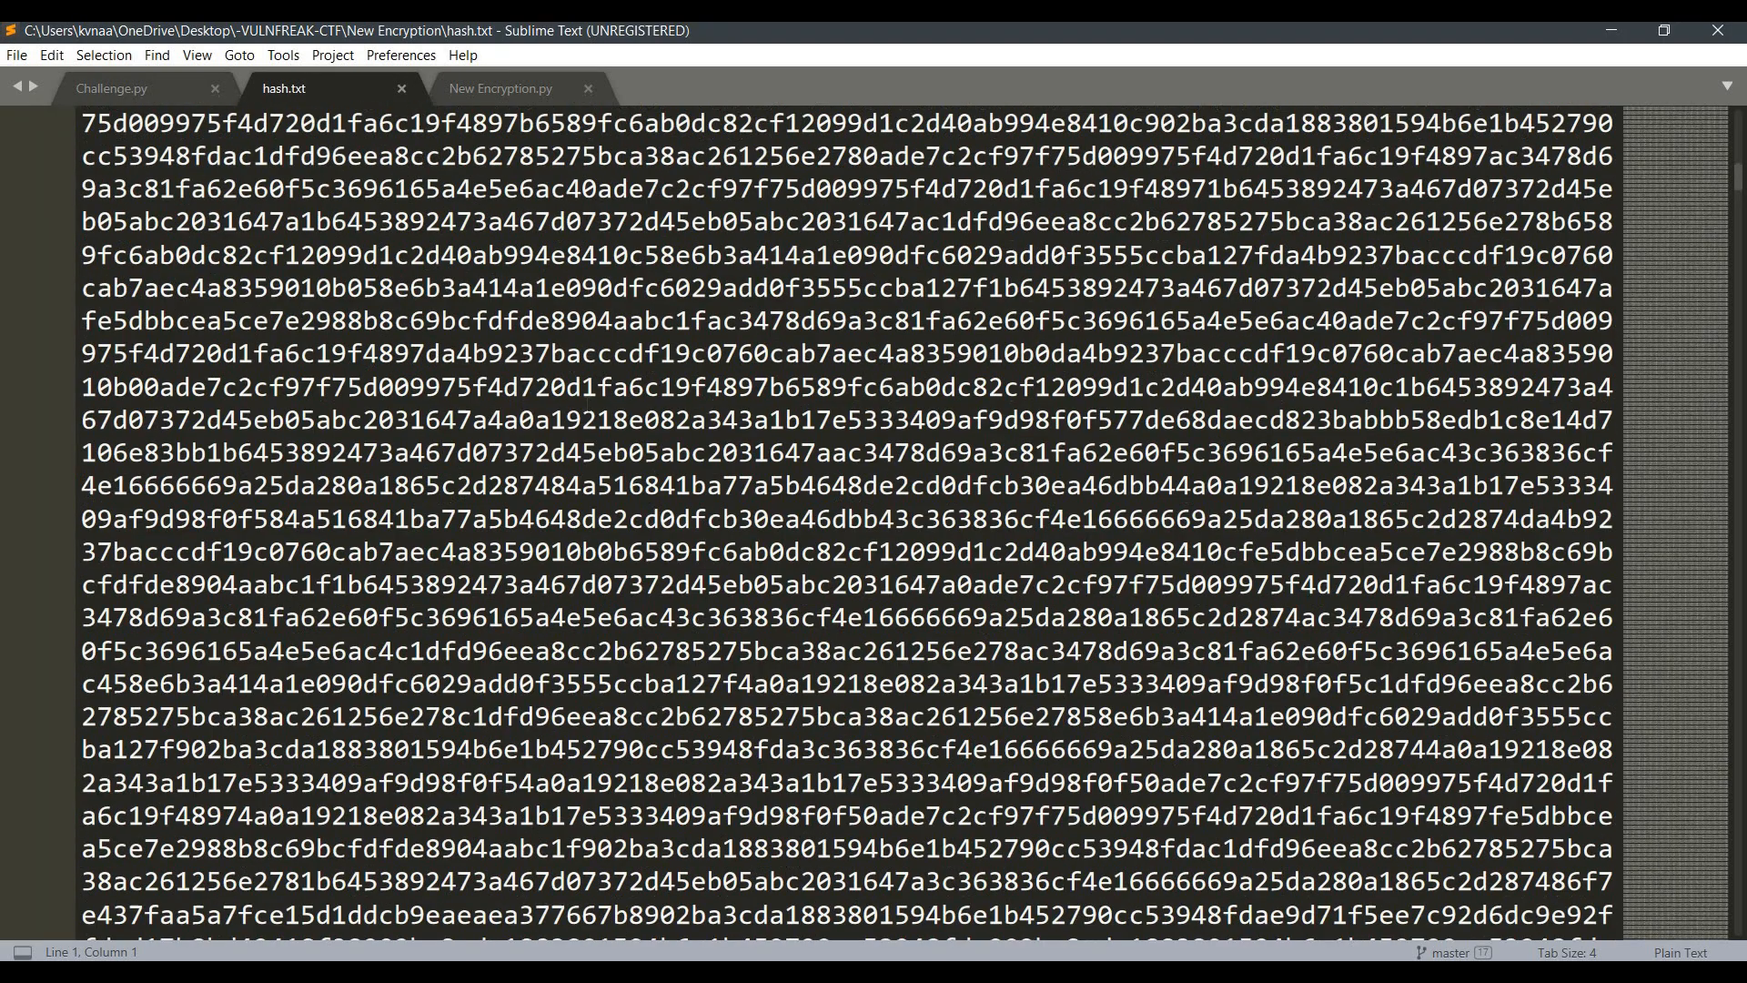
scroll(down, 3)
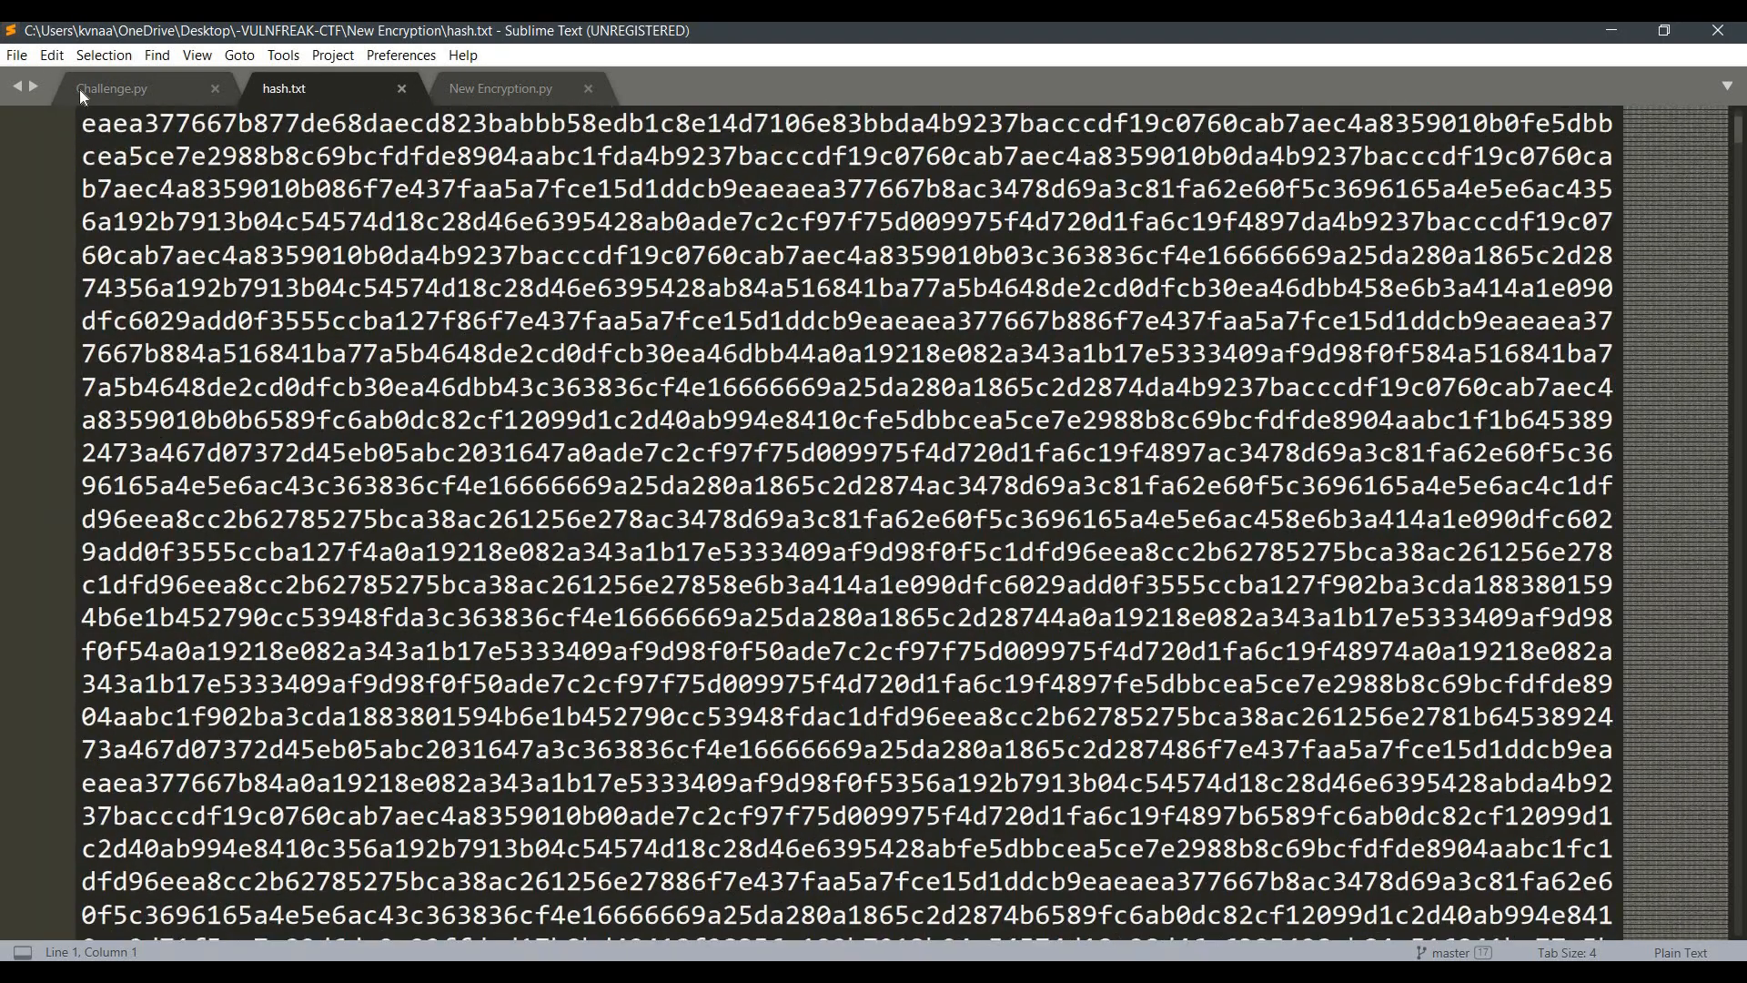
click(111, 89)
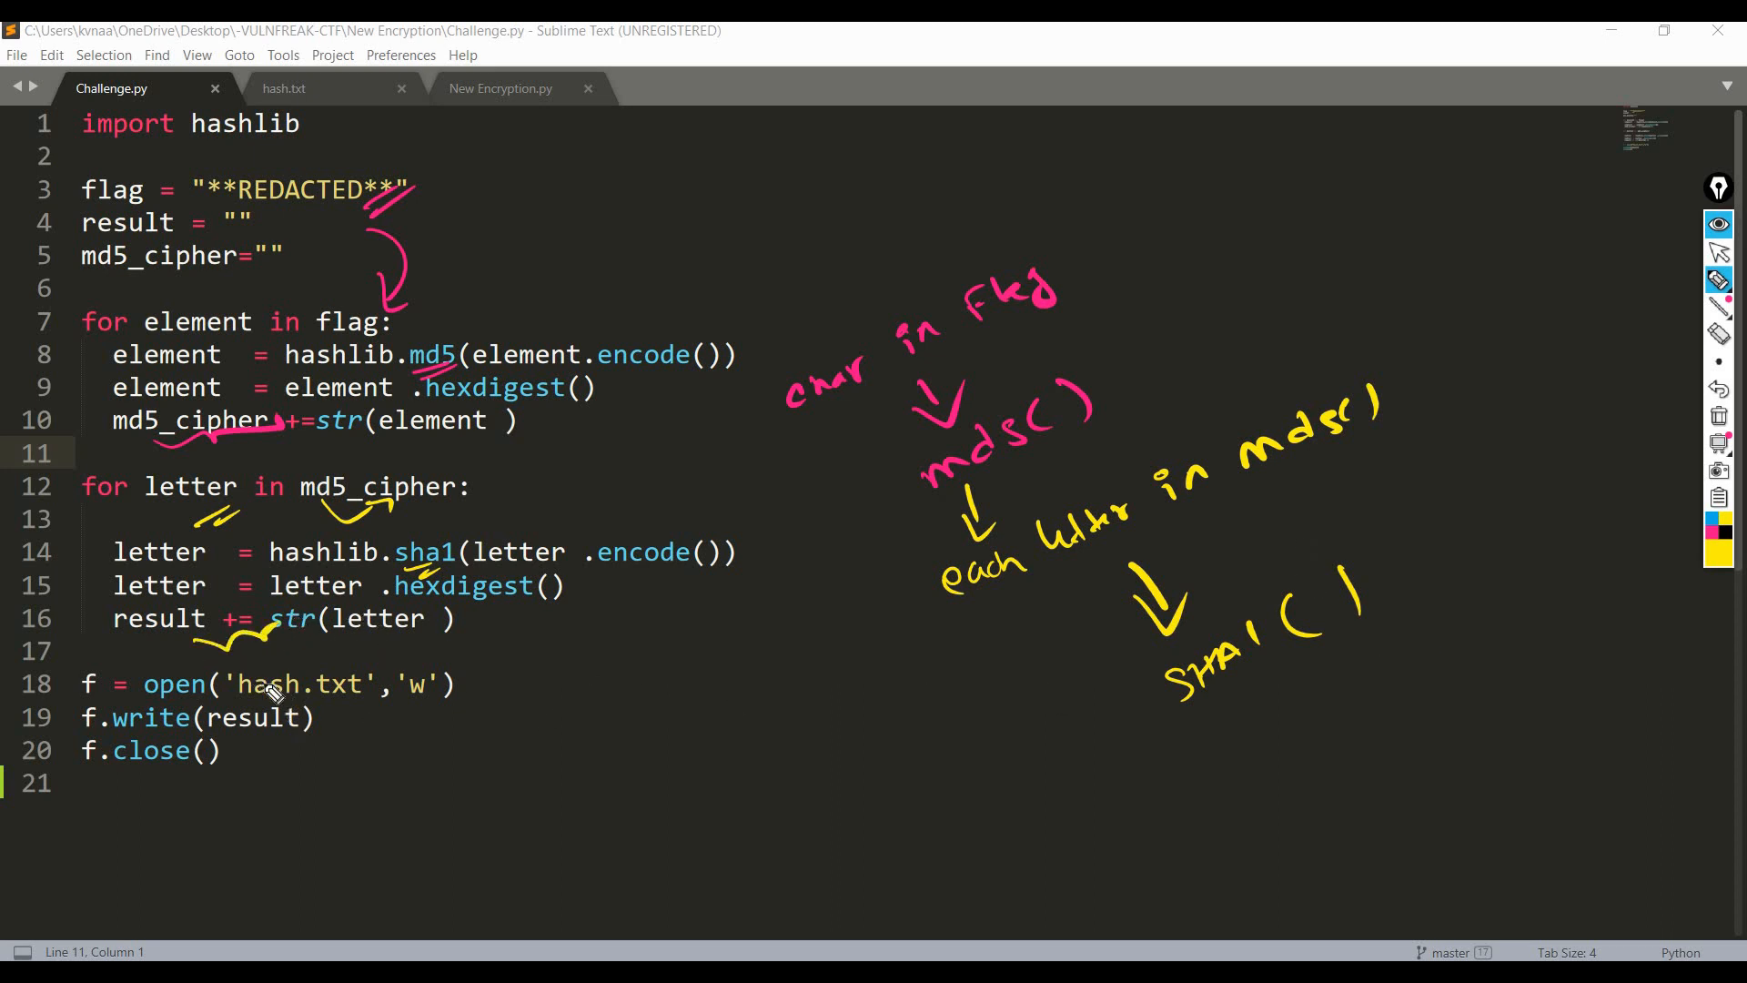
mouse_move(373, 651)
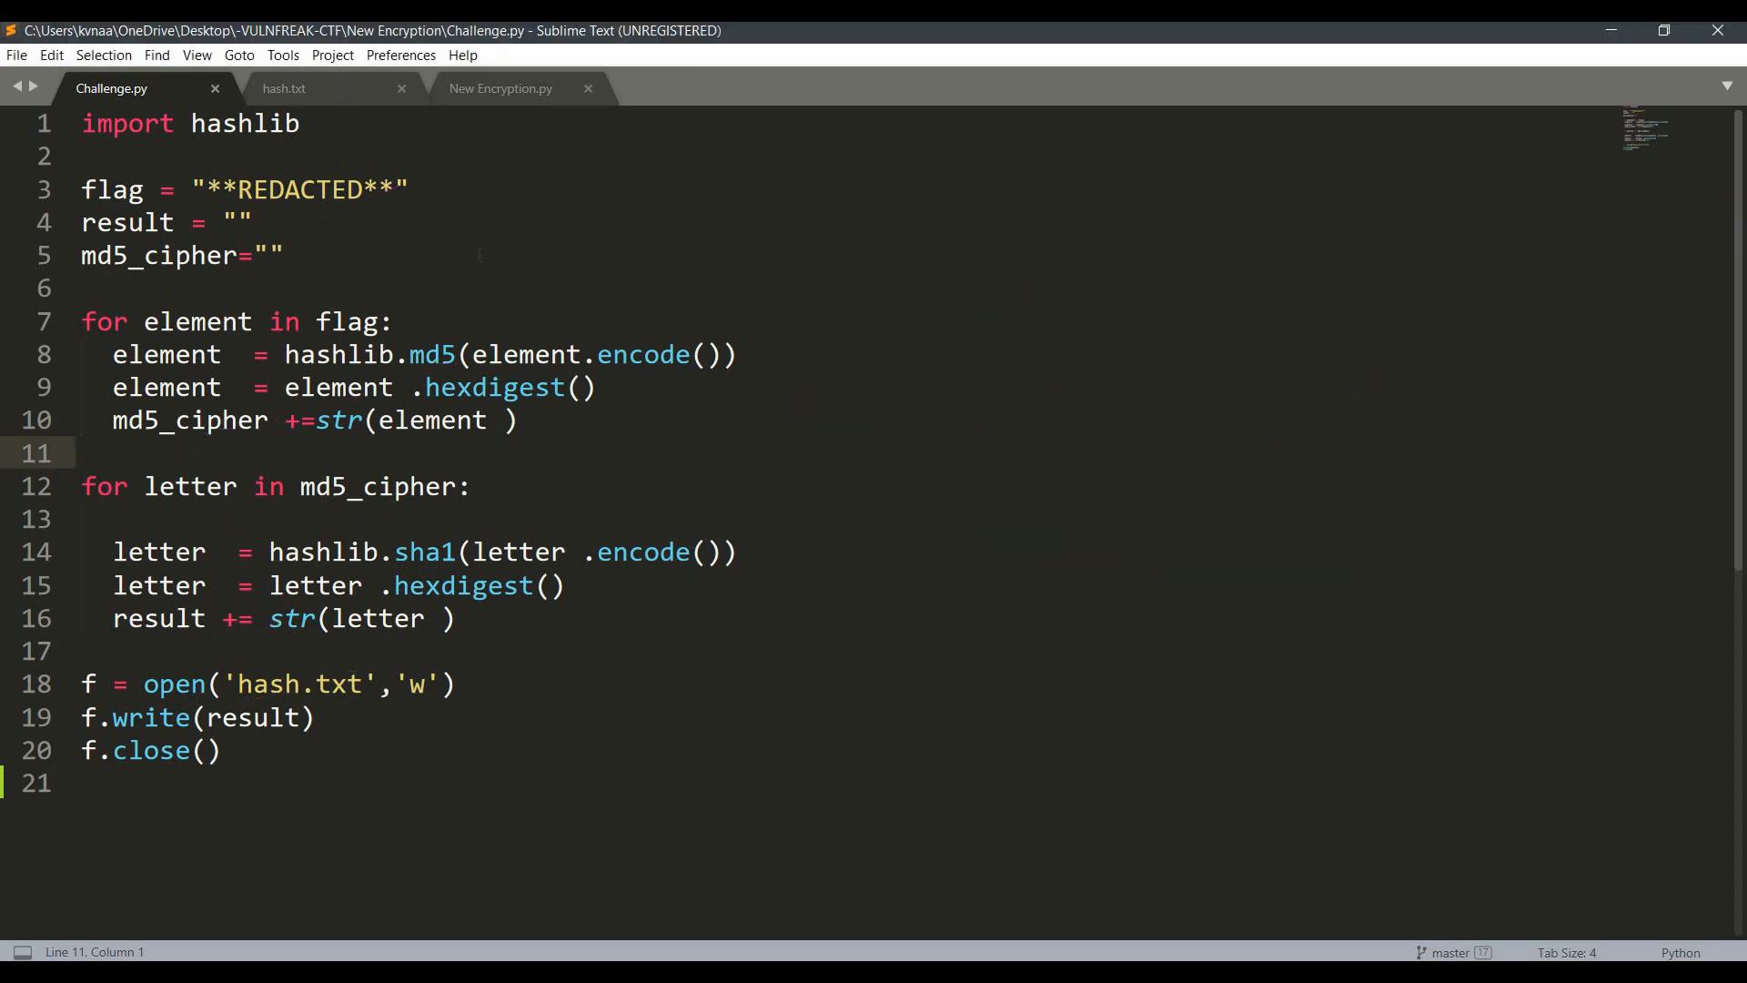
click(284, 88)
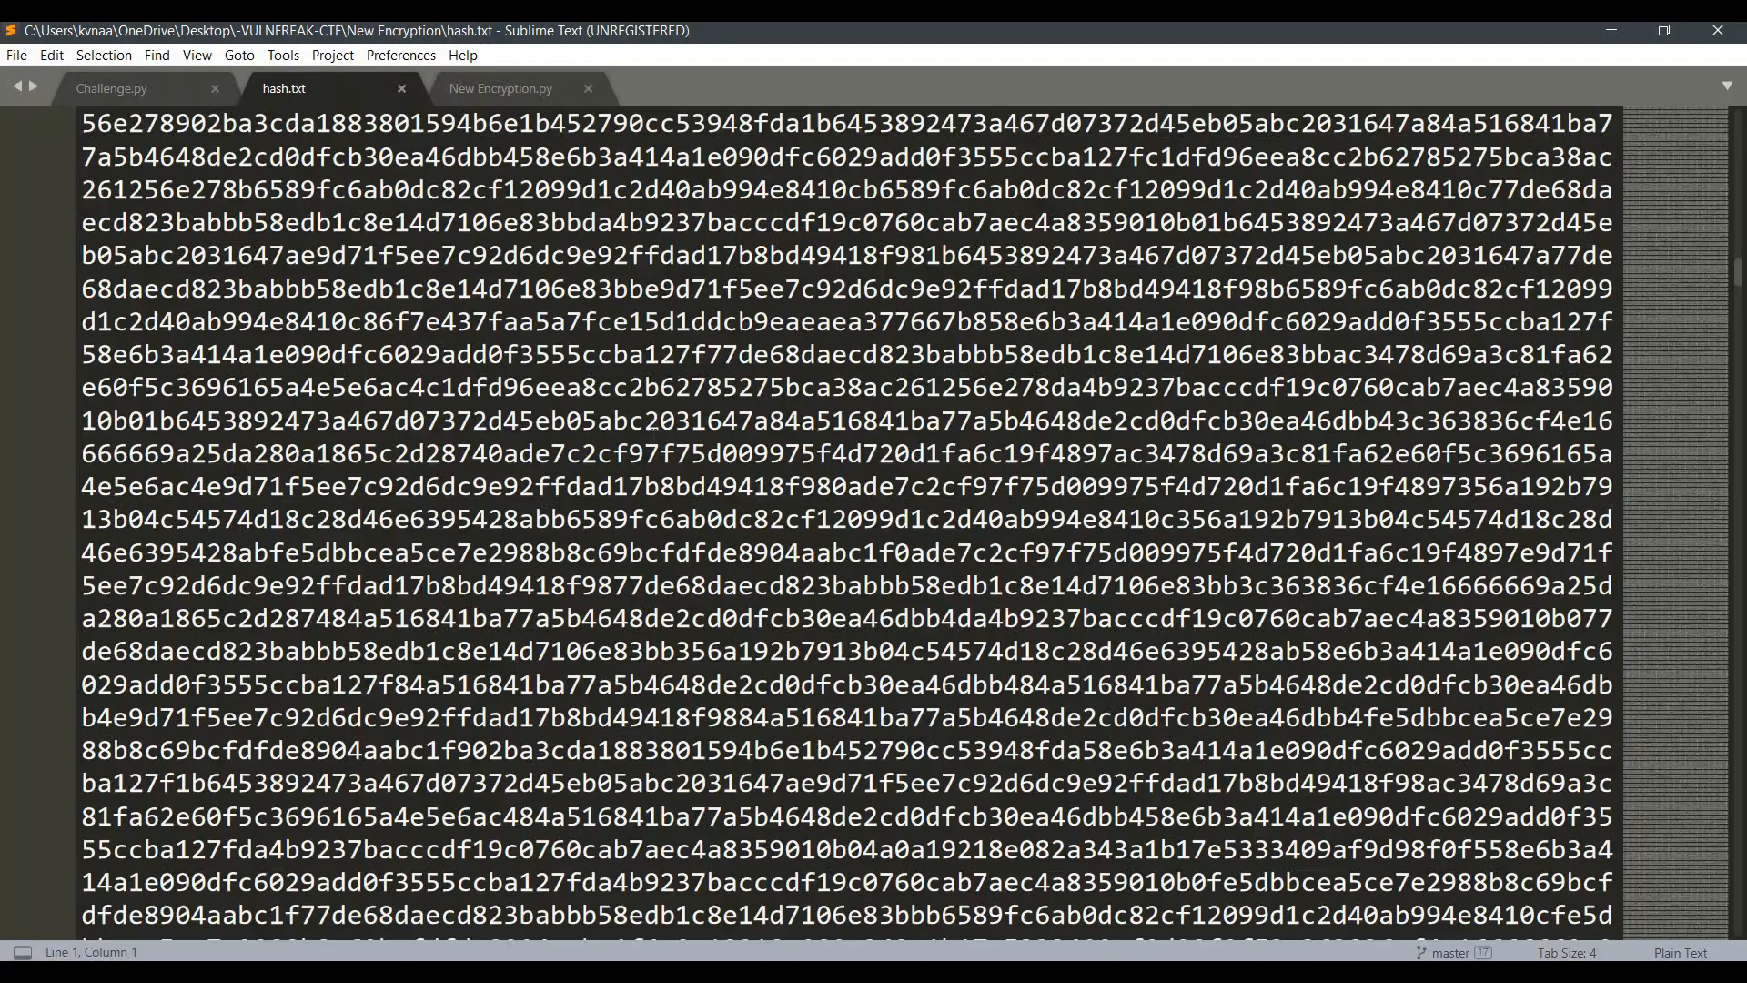
click(111, 88)
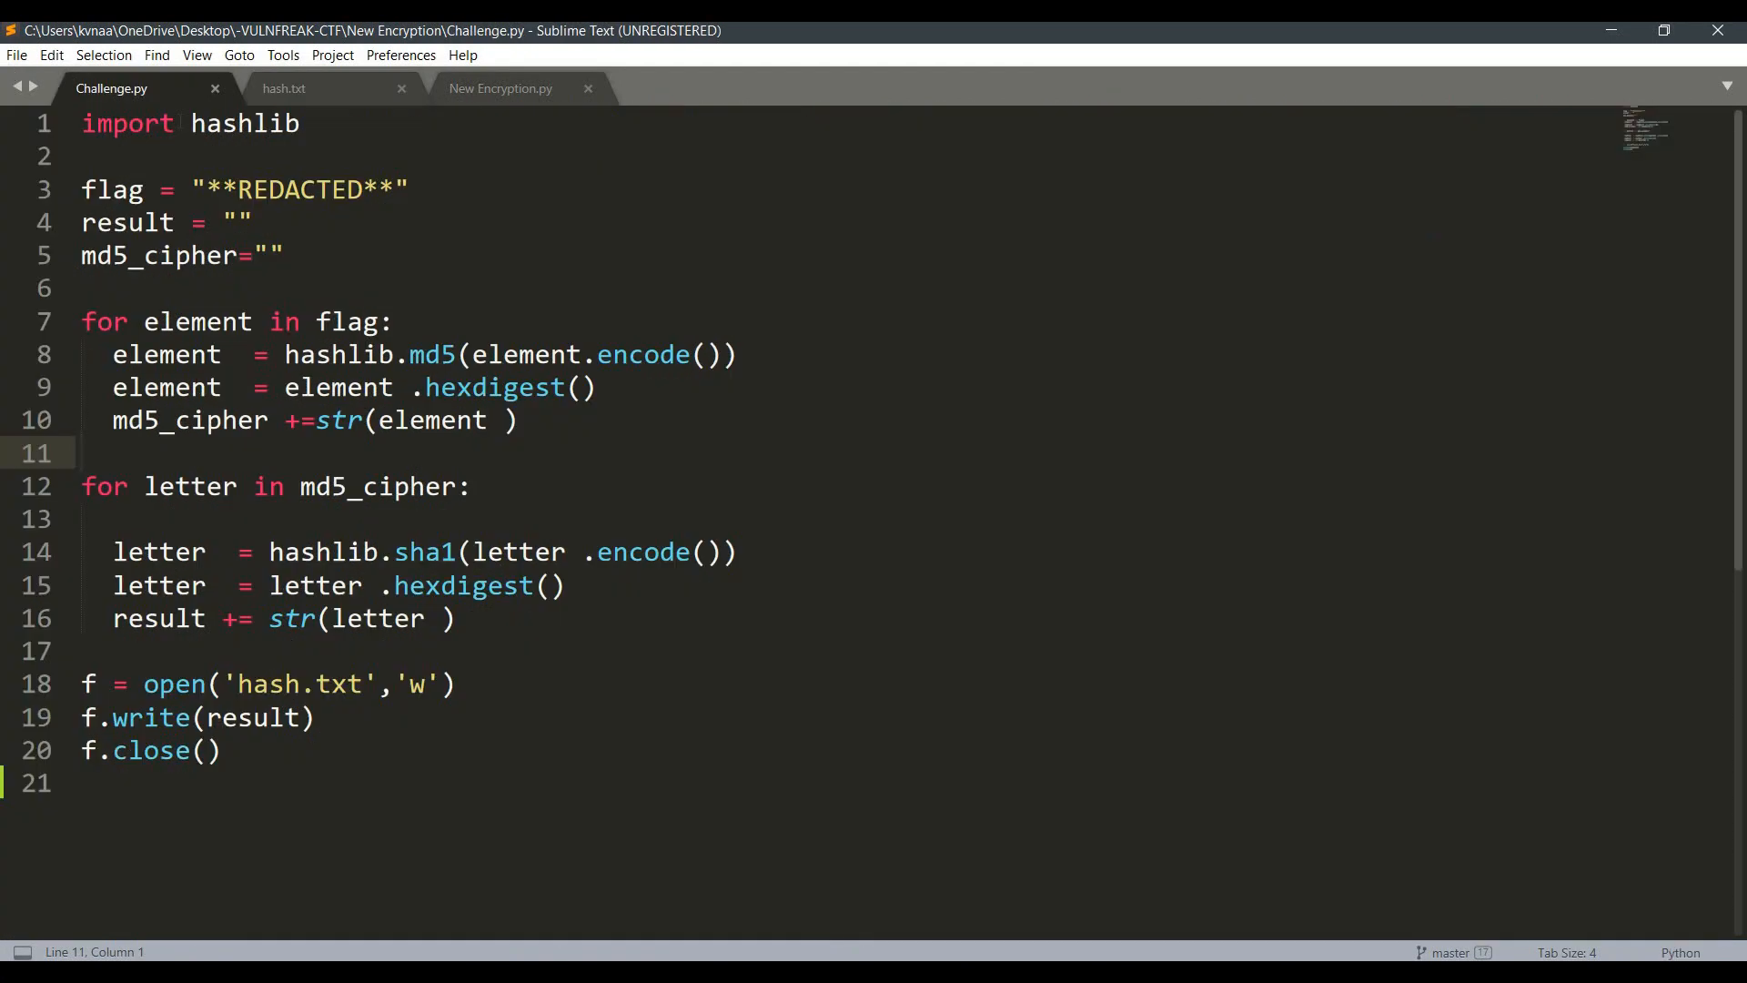